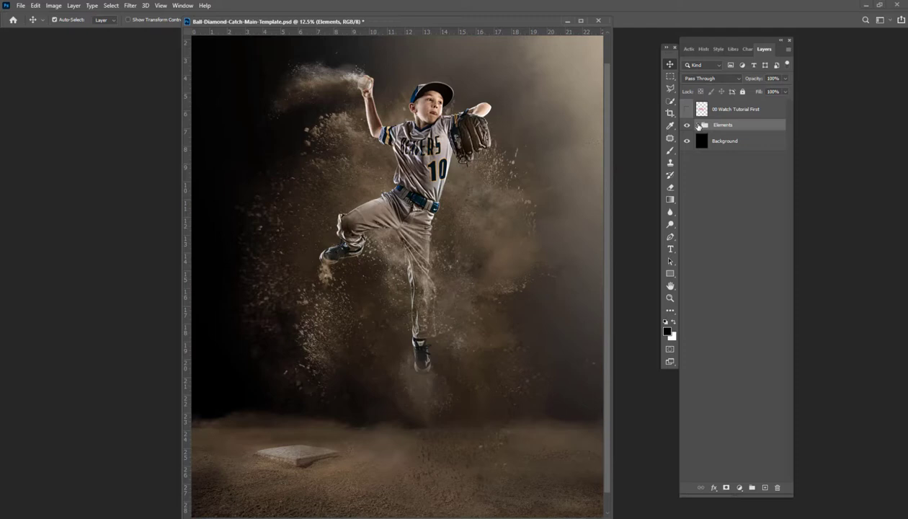
Expand the Elements group to reveal its dust and subject layers
{"action": "left_click", "coordinate": [704, 124]}
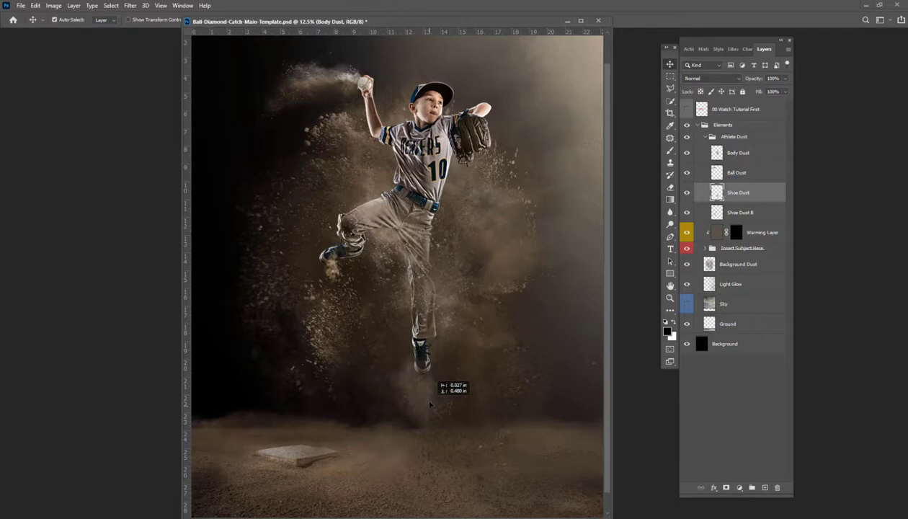
{"action": "left_click", "coordinate": [738, 264]}
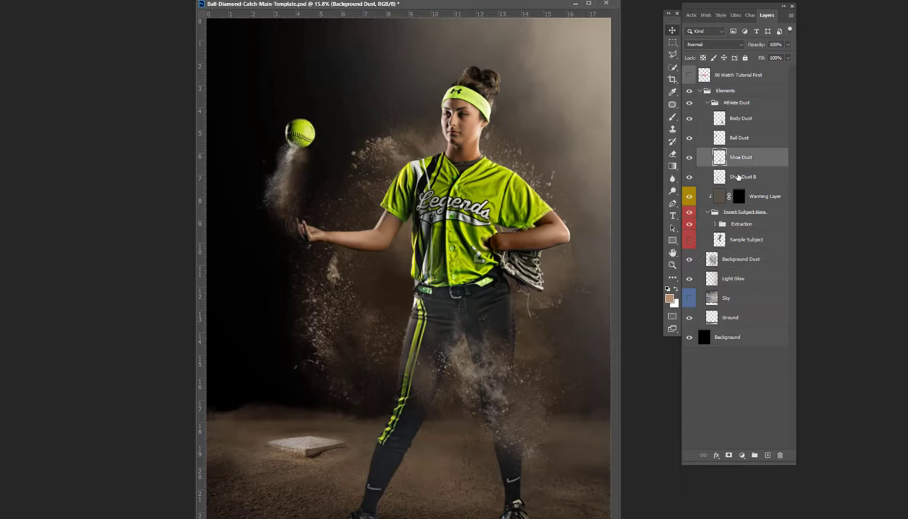
Select the Shoe Dust B layer to move its dust cloud around the player's legs
{"action": "left_click", "coordinate": [742, 176]}
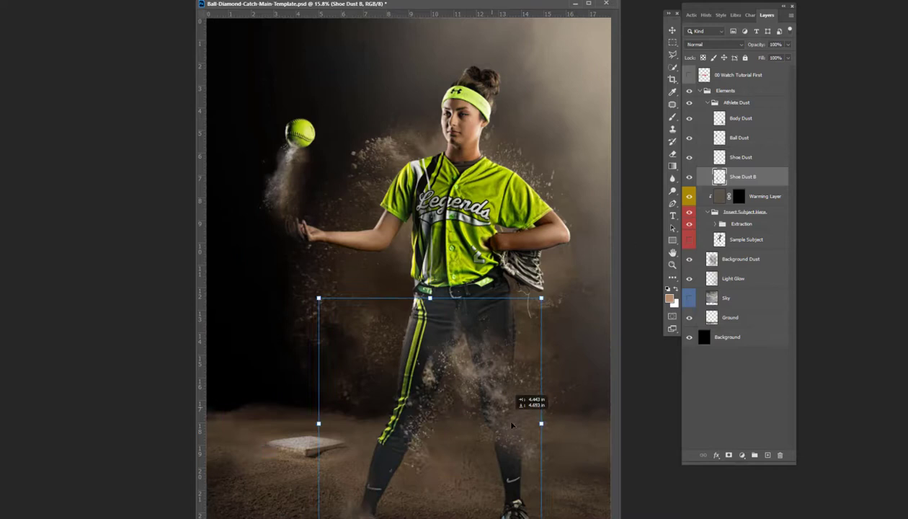